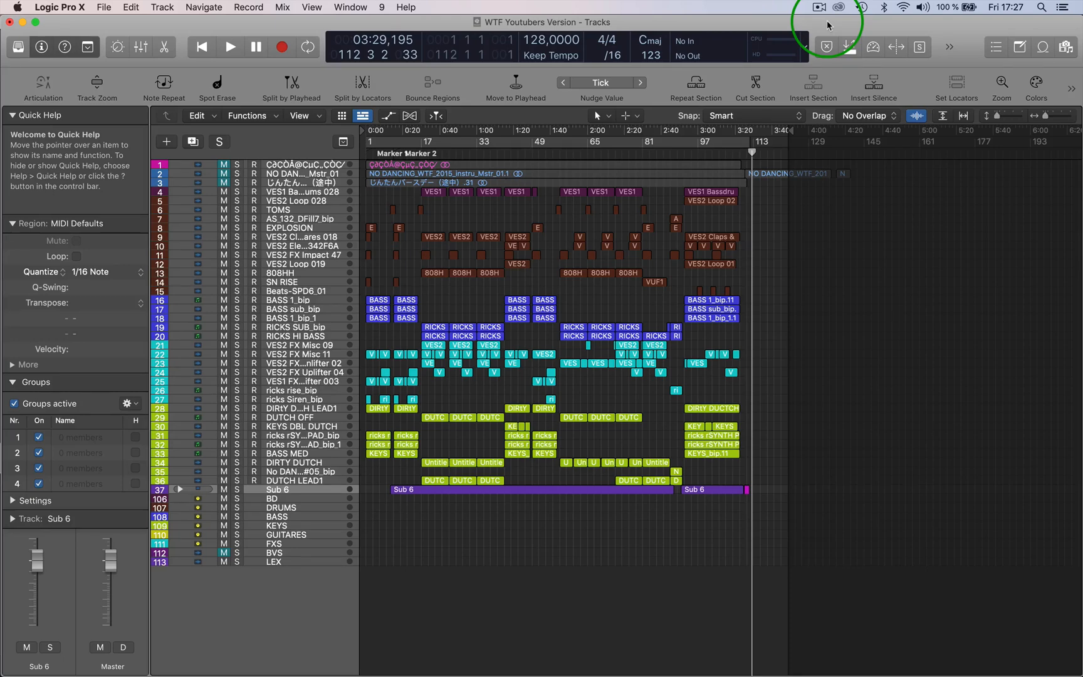
- Bring up the control bar's context menu with its customization options
{"action": "left_click", "coordinate": [950, 46]}
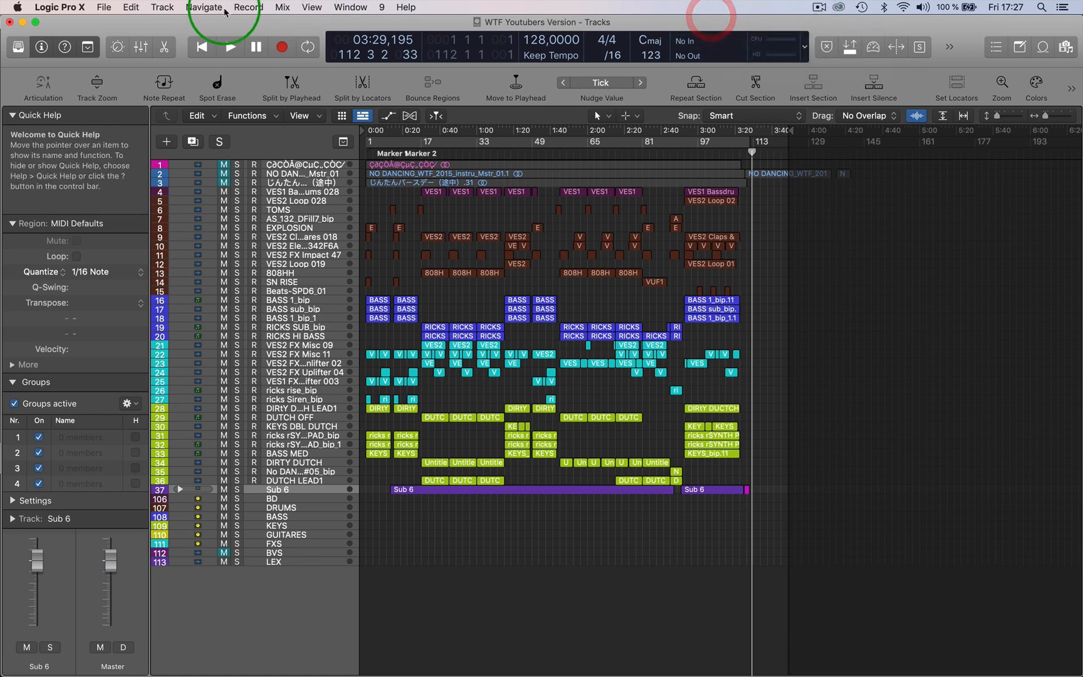
{"action": "mouse_move", "coordinate": [85, 47]}
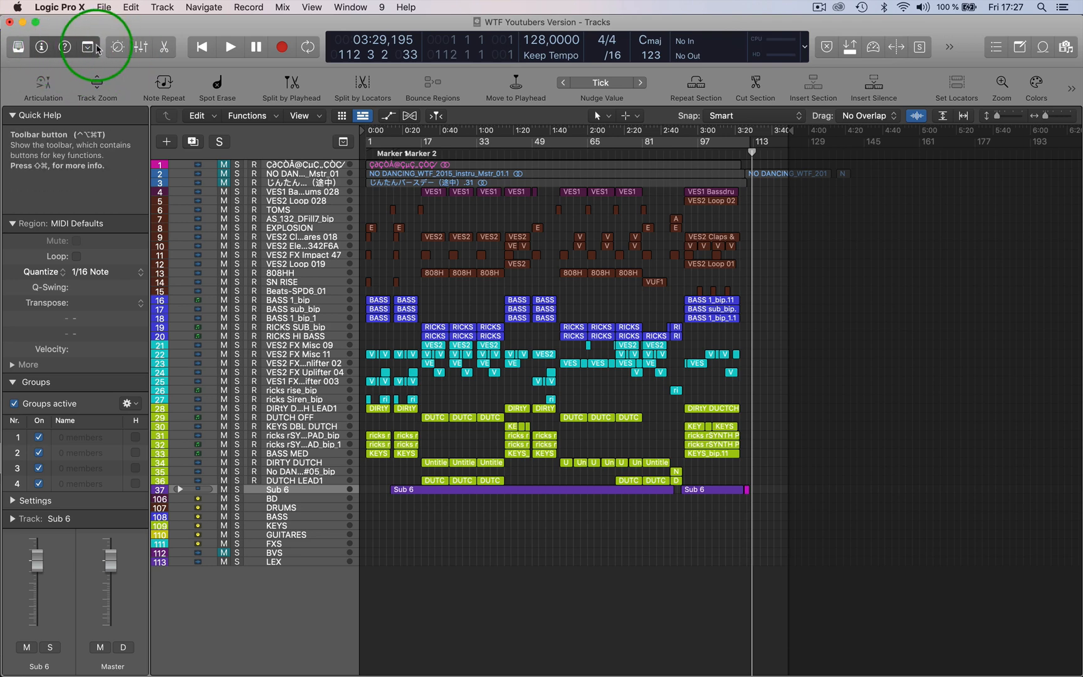
{"action": "mouse_move", "coordinate": [925, 64]}
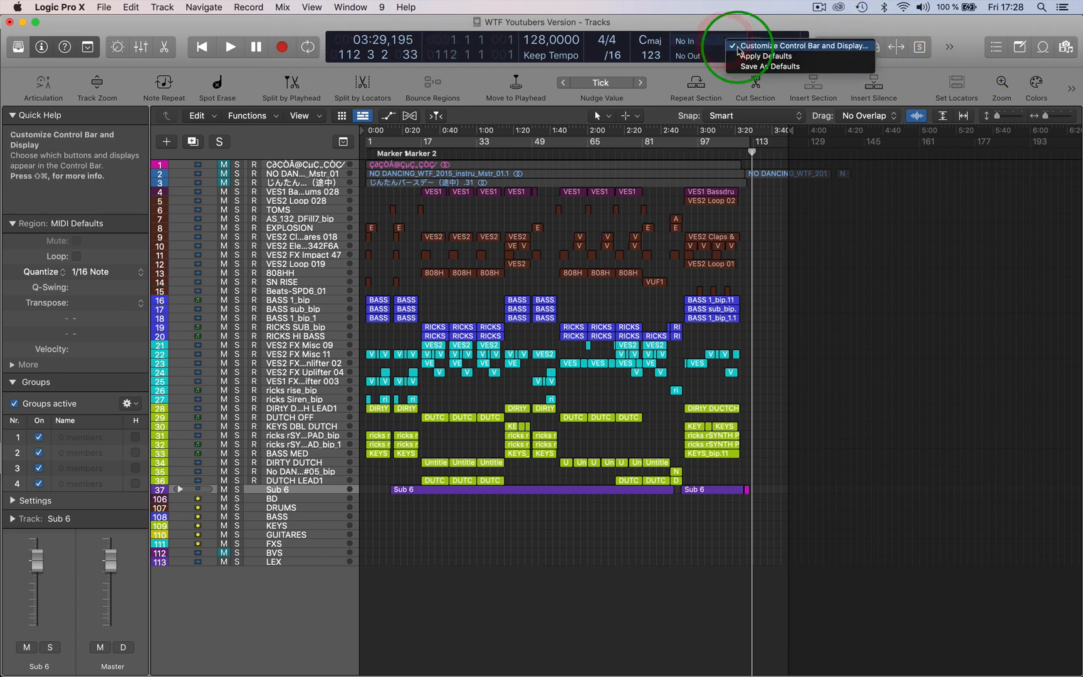
- Review the Customize Control Bar and Display settings, then confirm with OK
{"action": "left_click", "coordinate": [802, 45]}
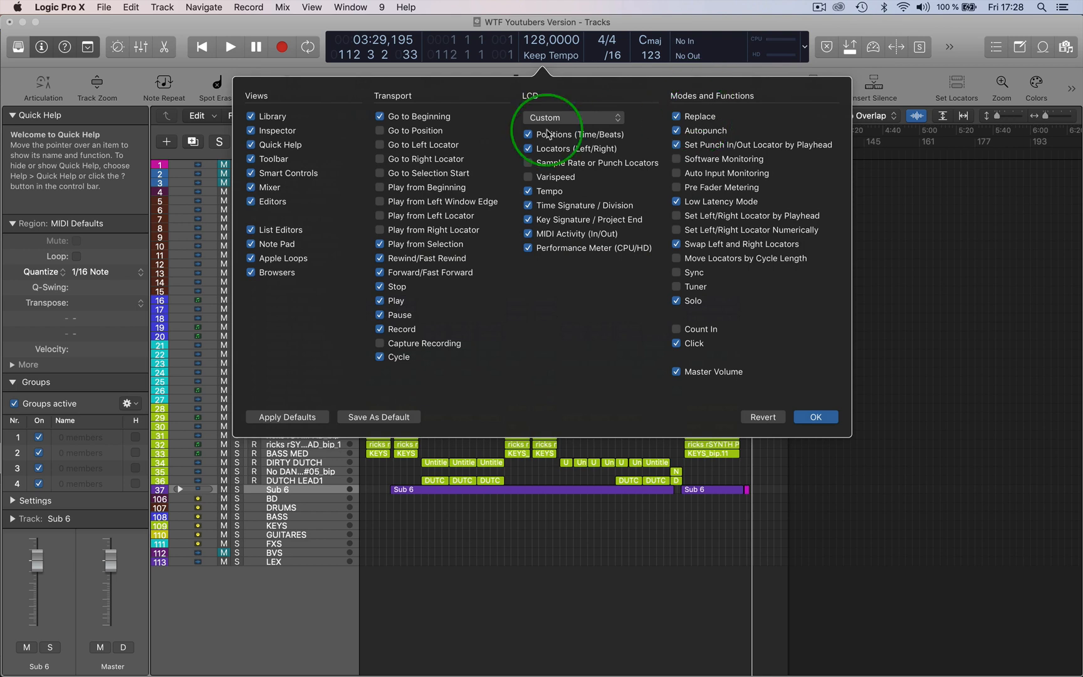
{"action": "mouse_move", "coordinate": [205, 69]}
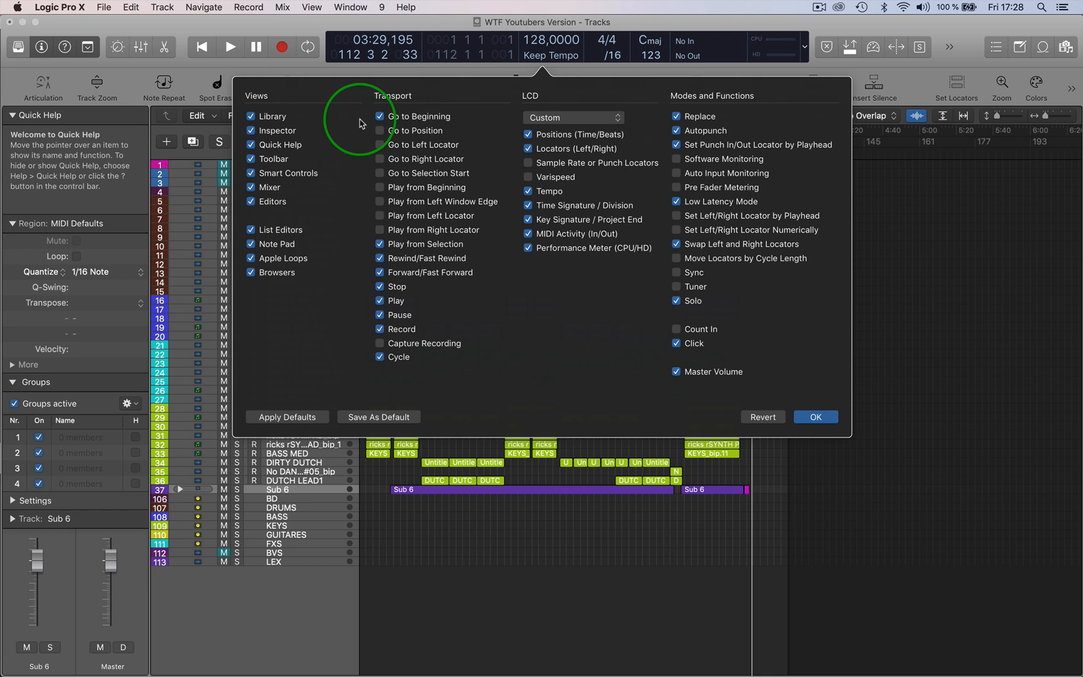
{"action": "mouse_move", "coordinate": [380, 262]}
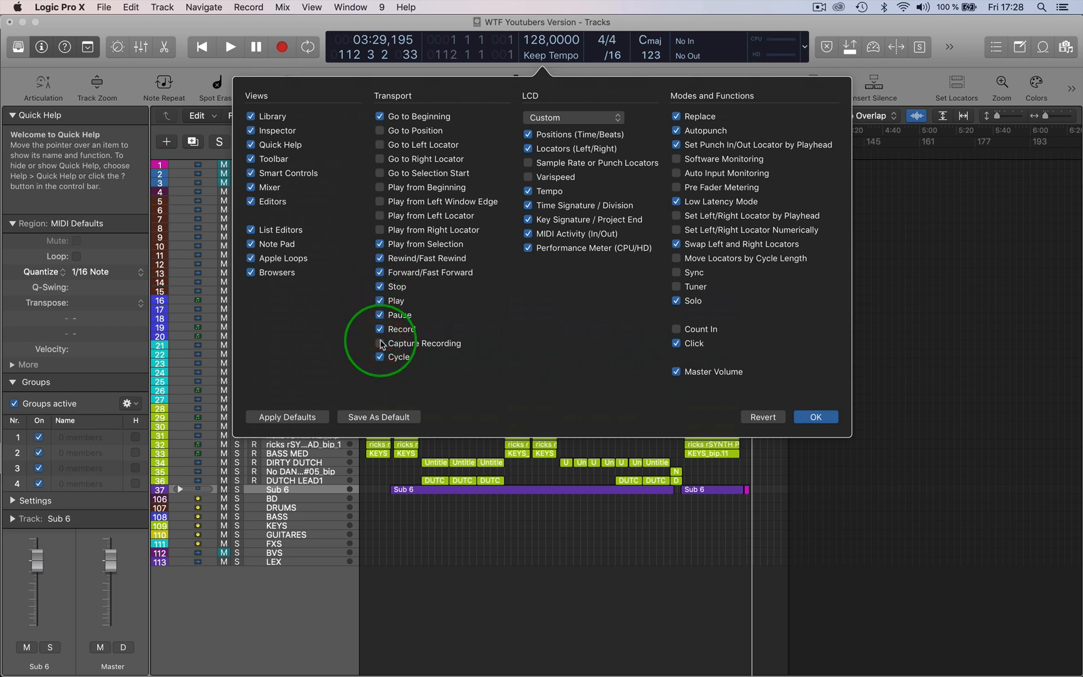
{"action": "mouse_move", "coordinate": [380, 254]}
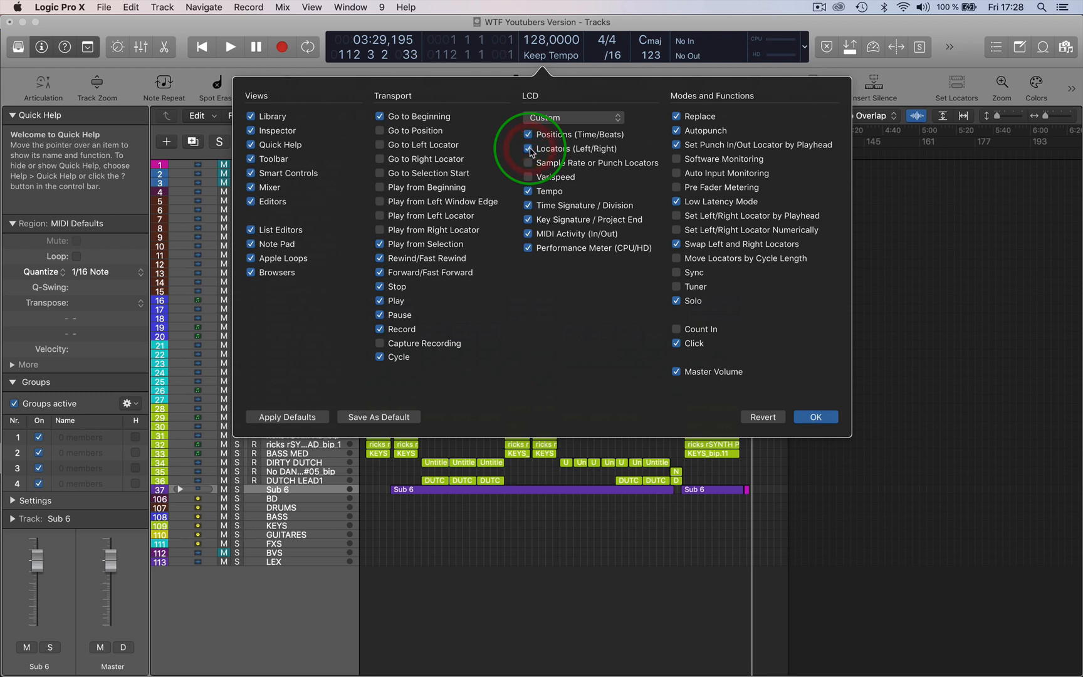
{"action": "mouse_move", "coordinate": [688, 87]}
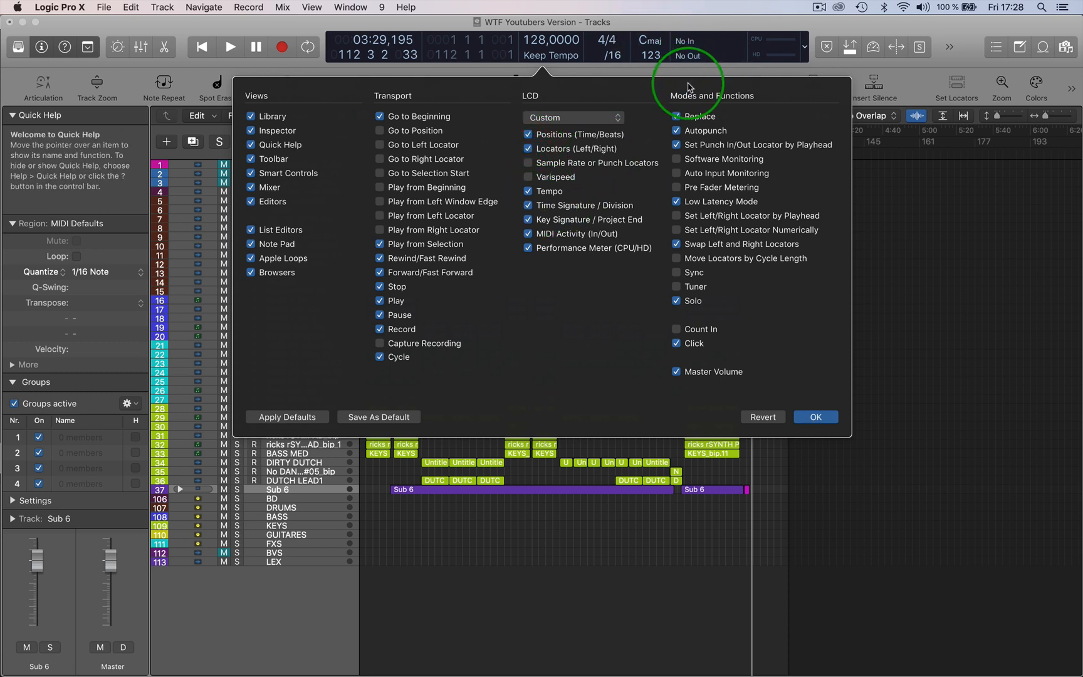
{"action": "mouse_move", "coordinate": [906, 85]}
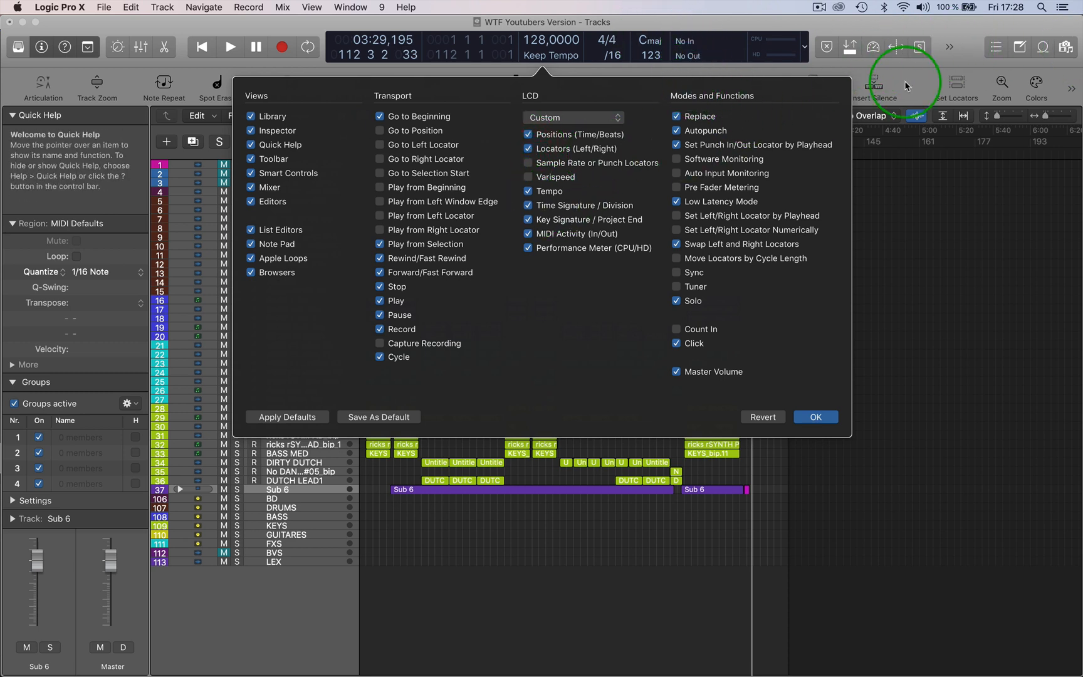
{"action": "left_click", "coordinate": [815, 416]}
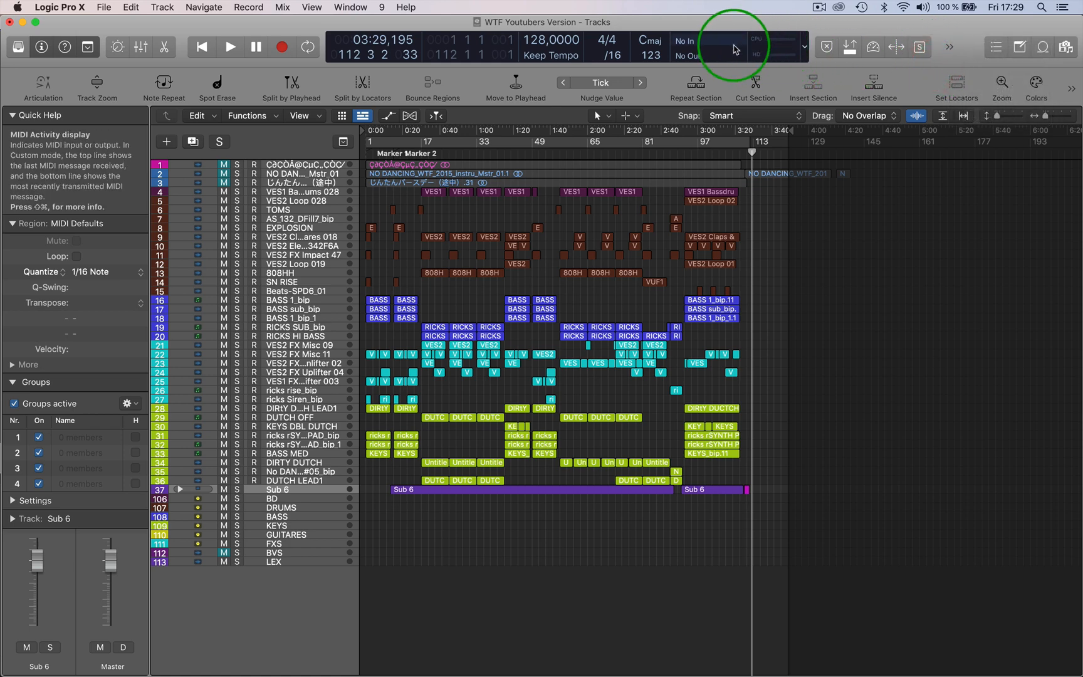
{"action": "mouse_move", "coordinate": [712, 49]}
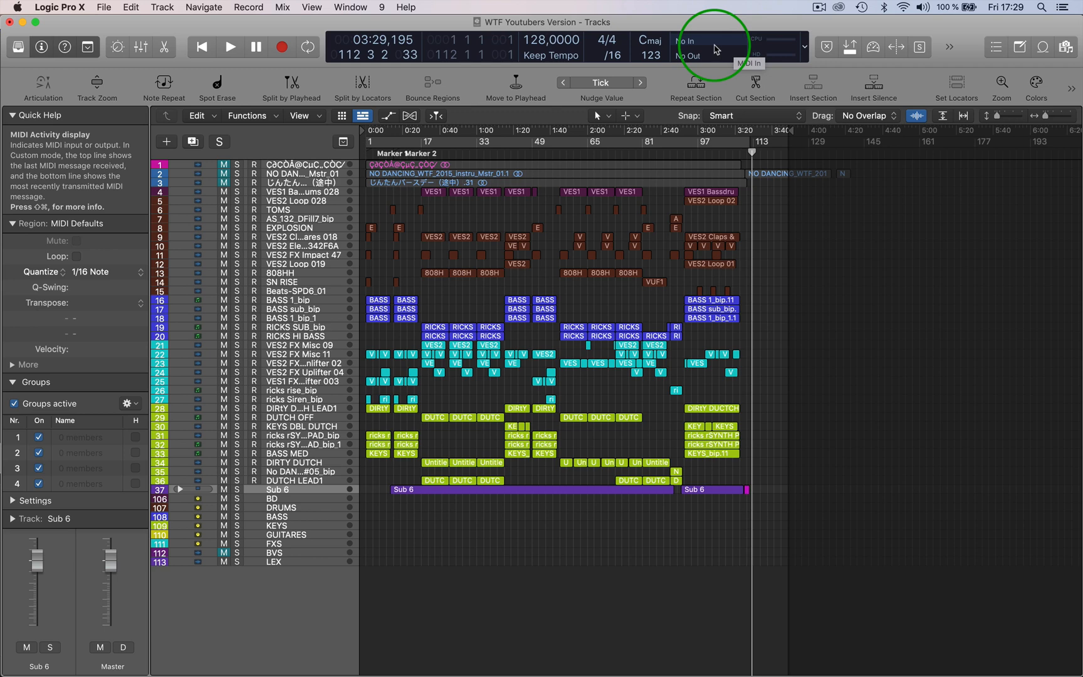
{"action": "mouse_move", "coordinate": [718, 22]}
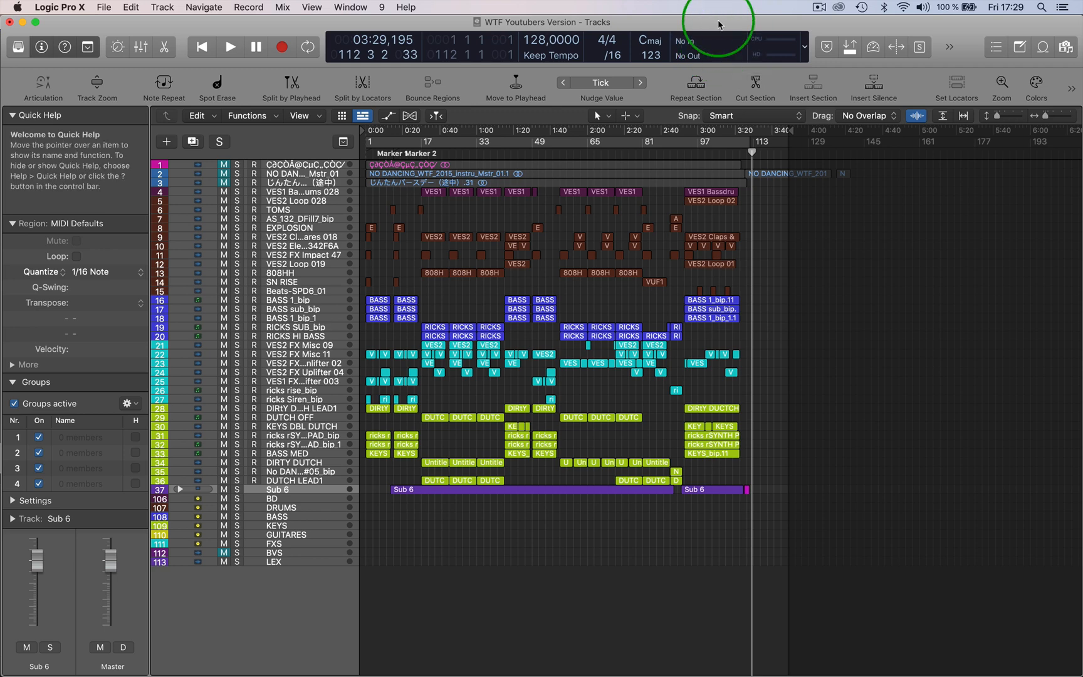